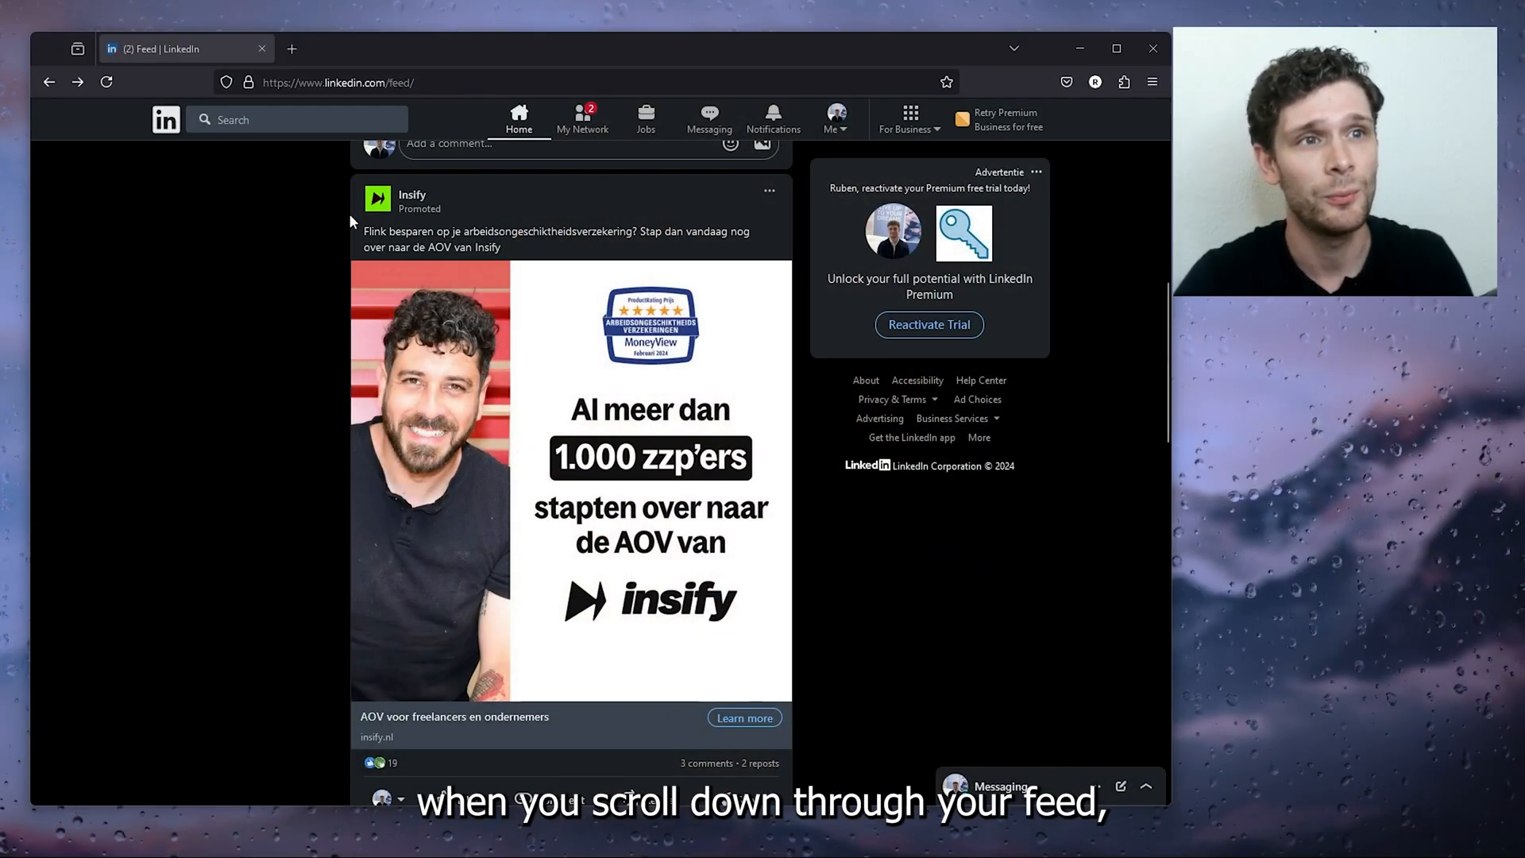
mouse_move(408, 233)
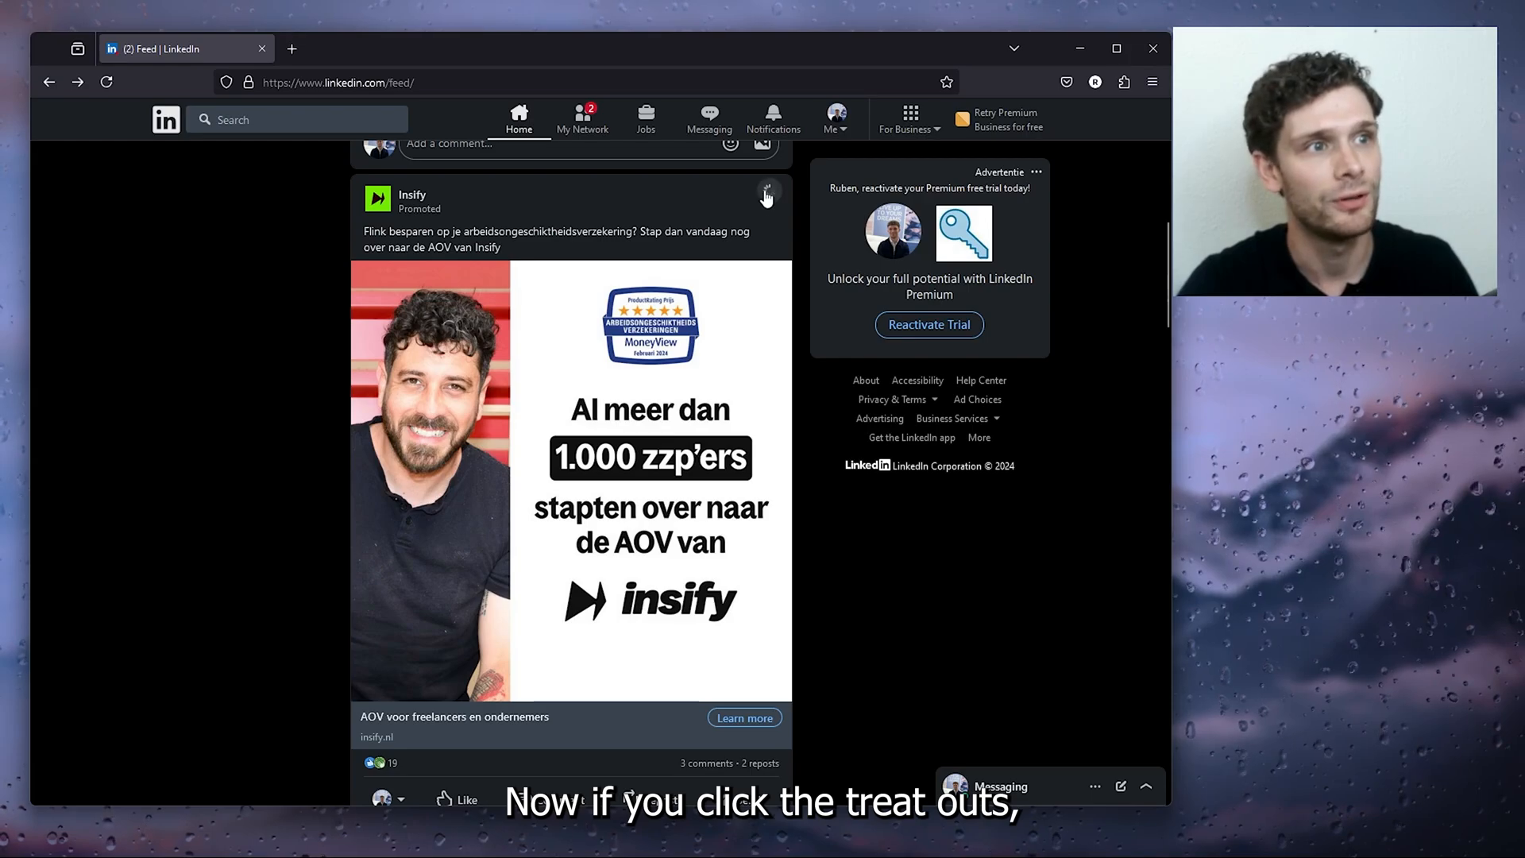
- Dismiss the promoted Insify post's options, then reach getadblock.com through a new-tab search for 'adblock'
click(768, 191)
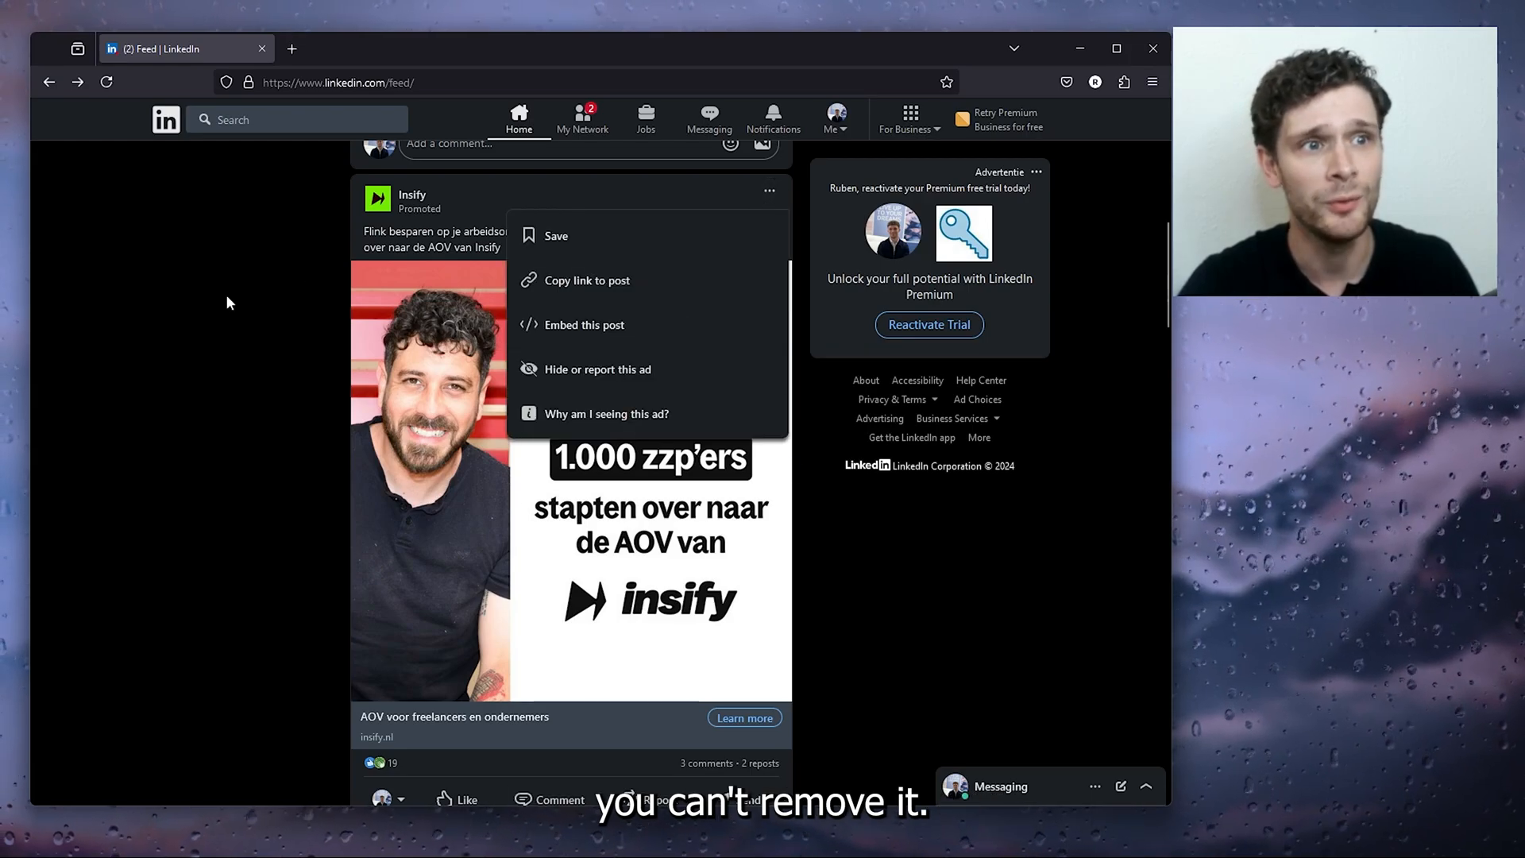
click(230, 309)
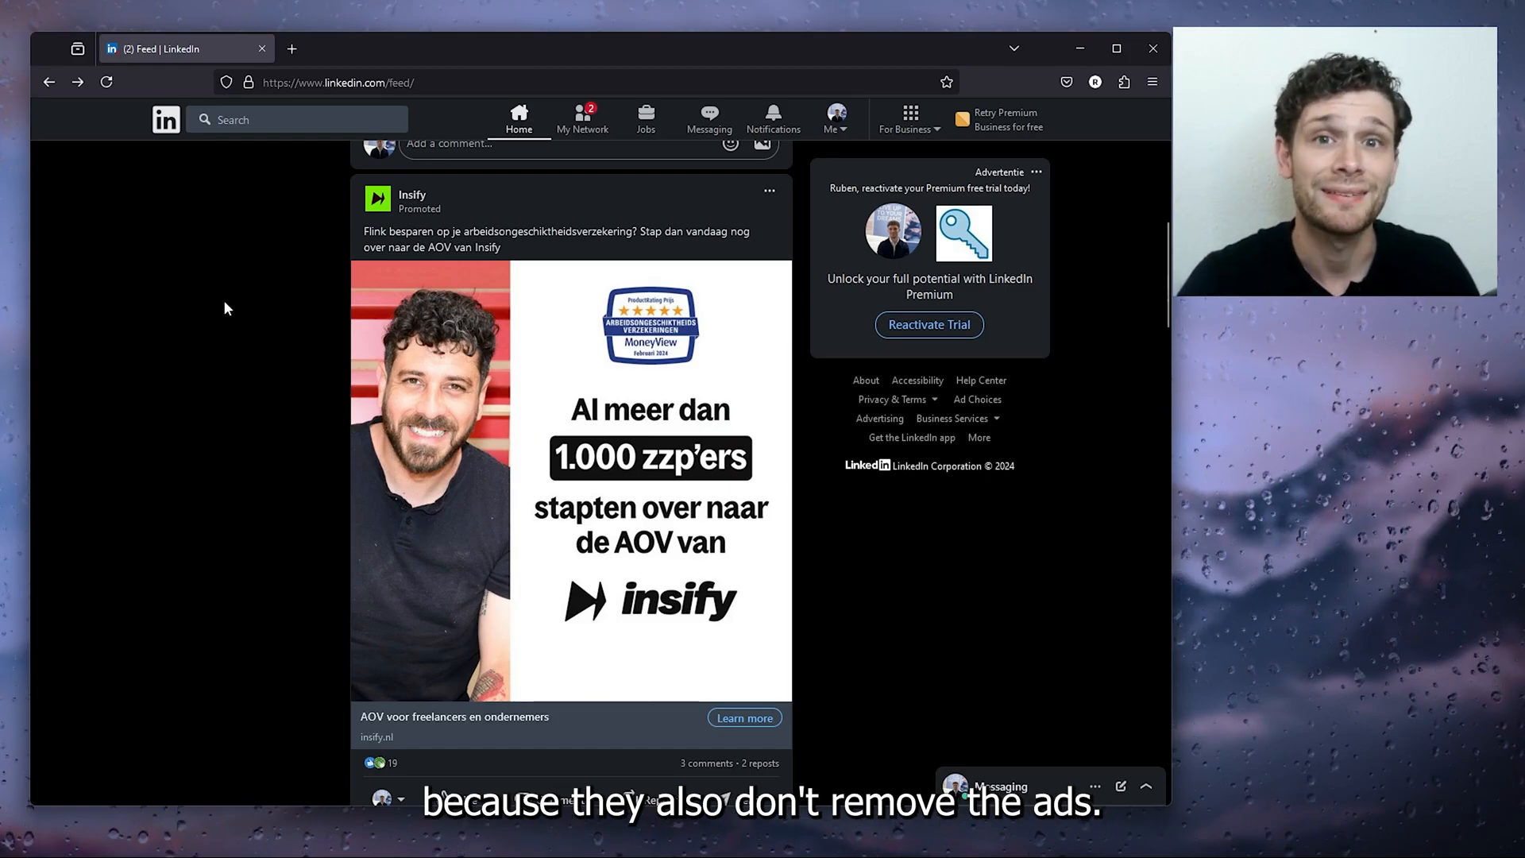
mouse_move(140, 351)
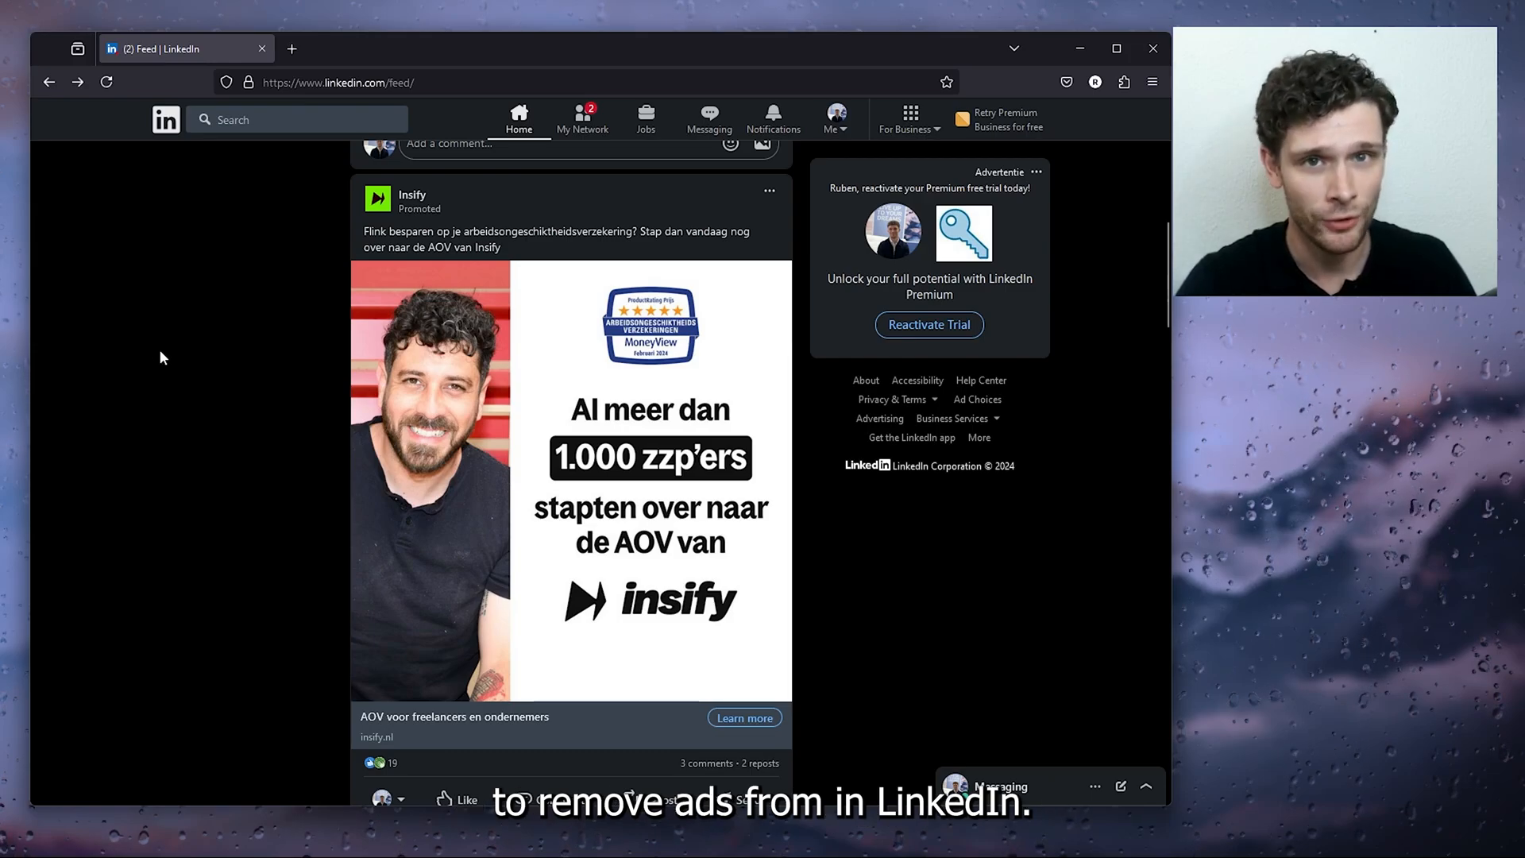
mouse_move(439, 325)
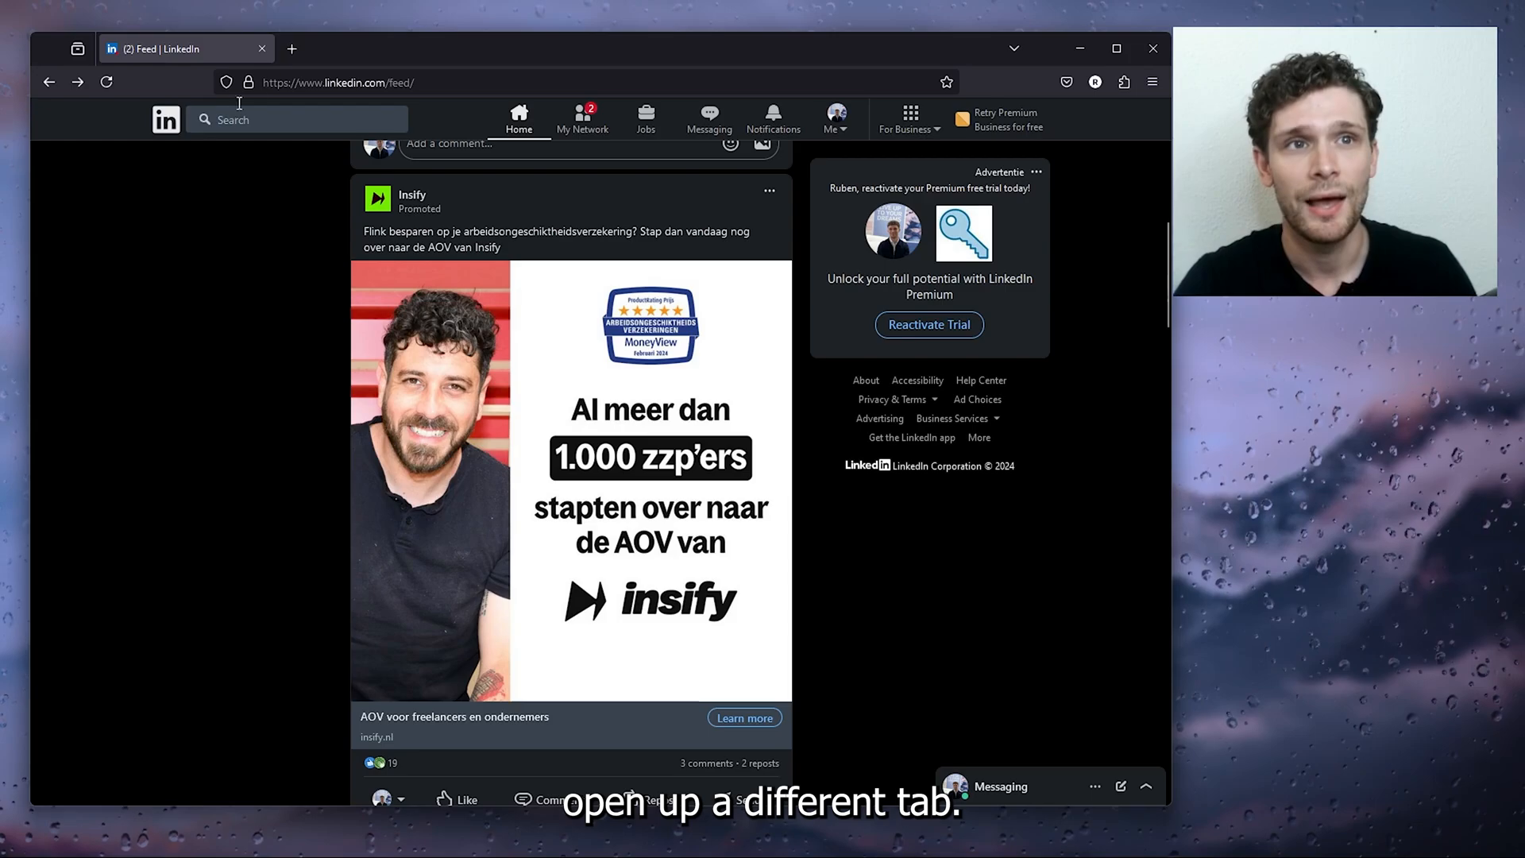
click(291, 48)
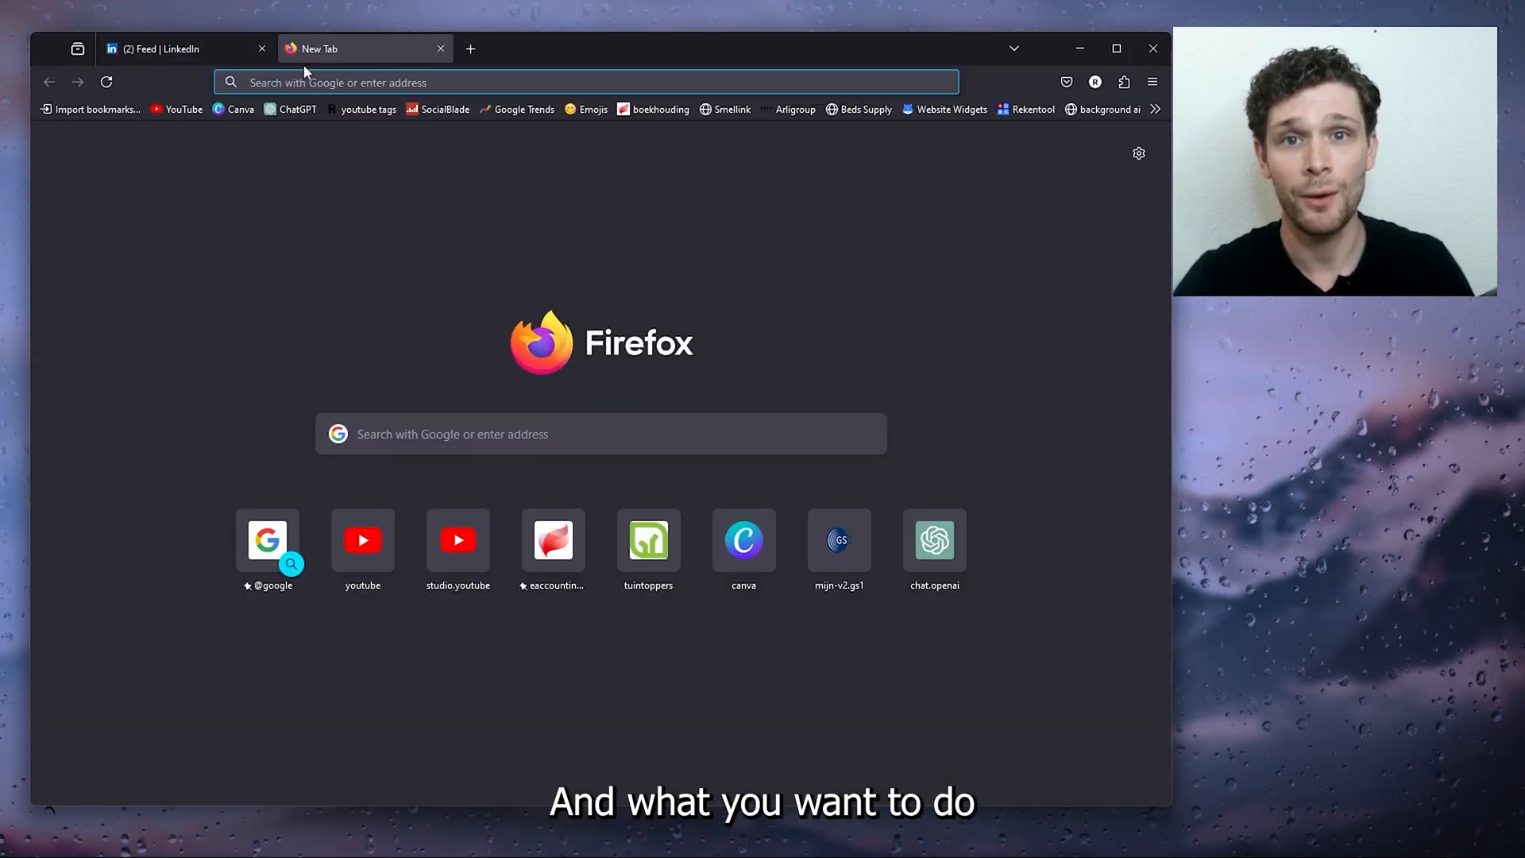
text(adblock)
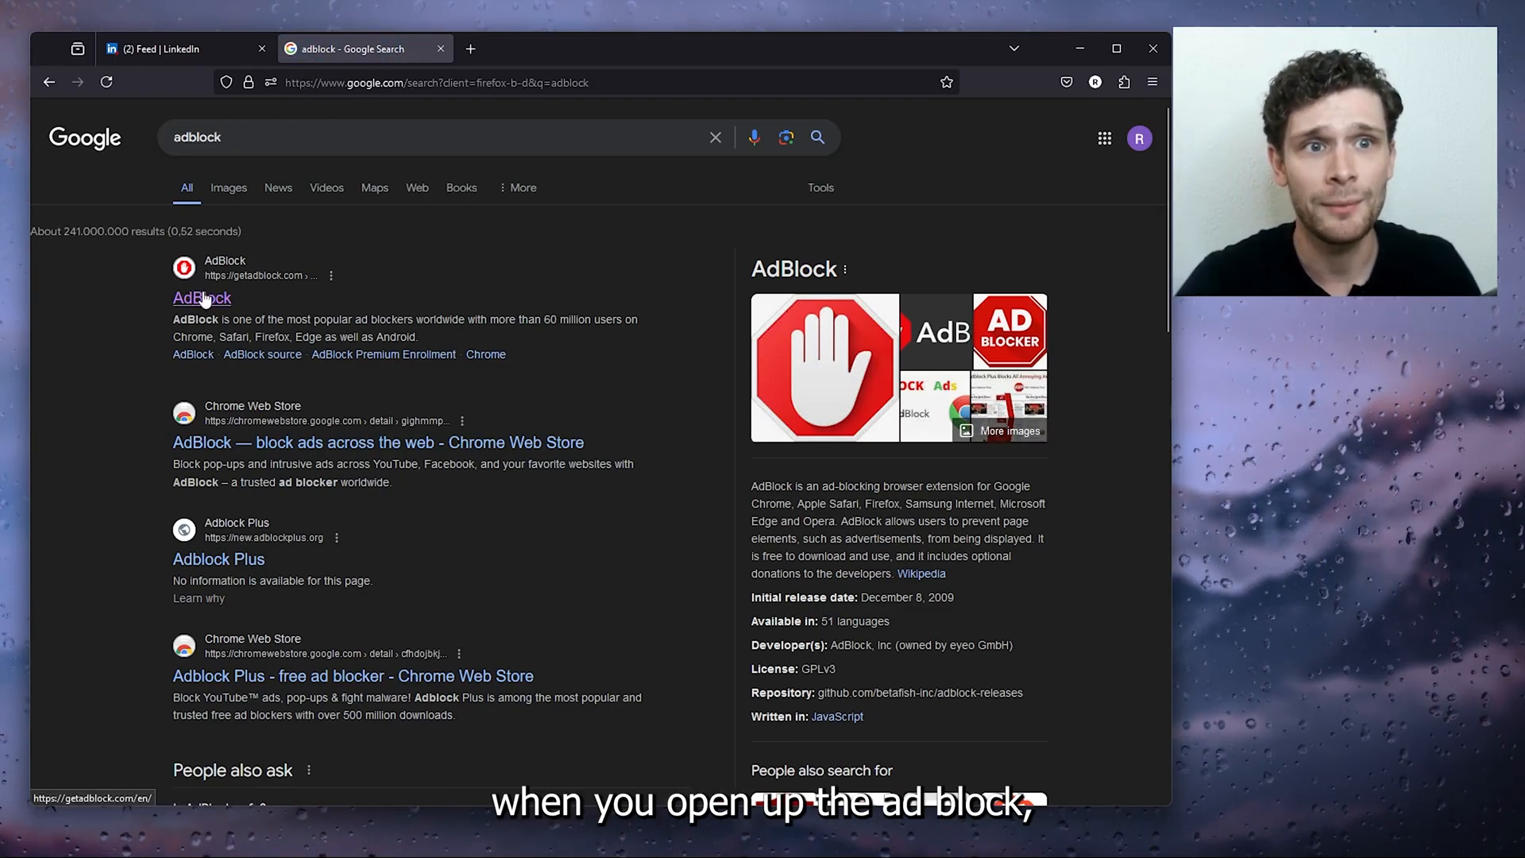
click(201, 299)
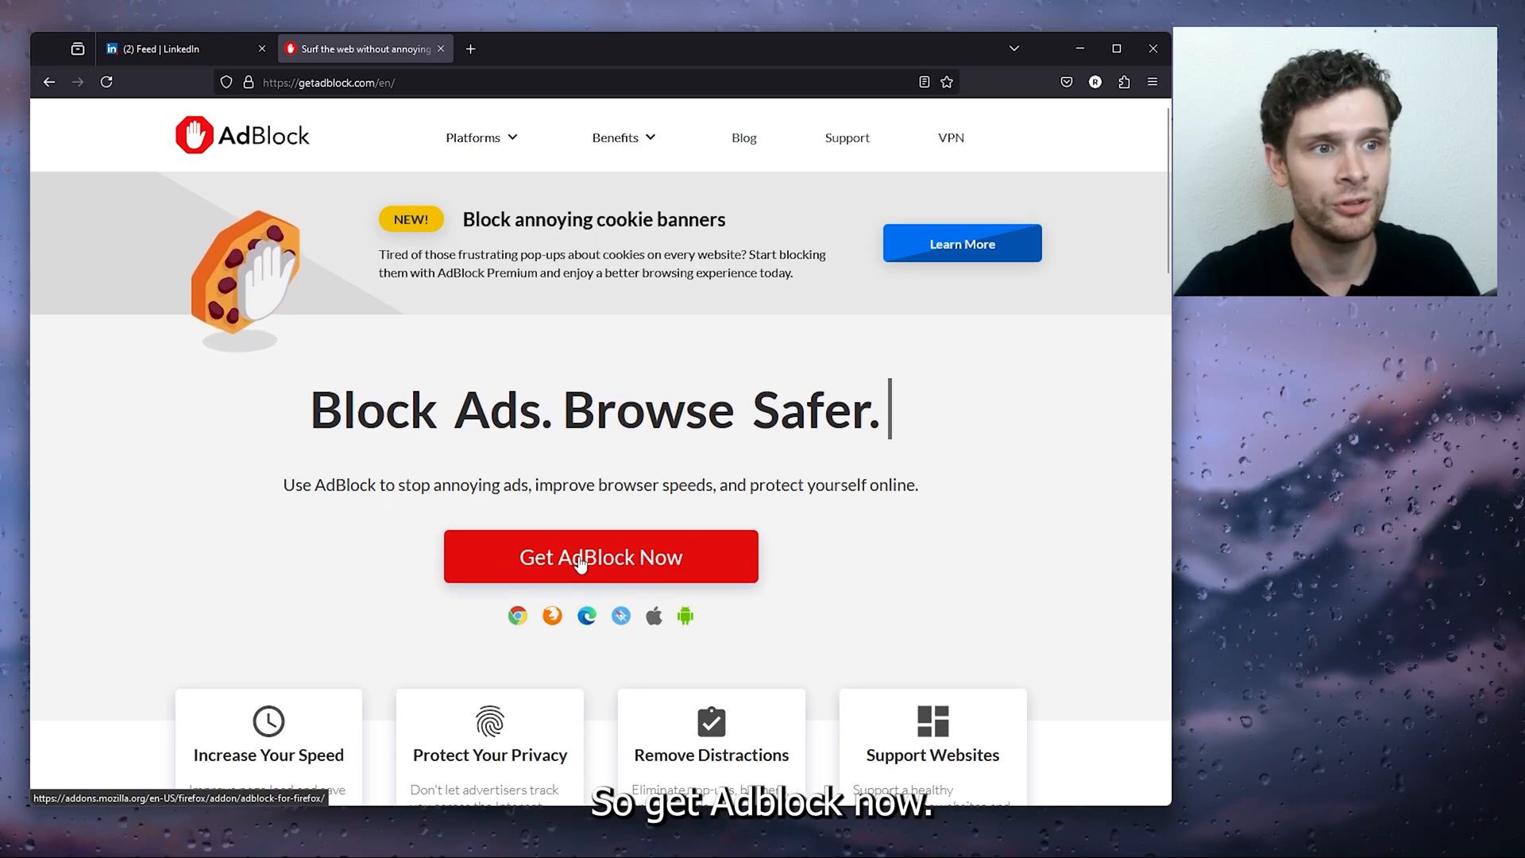
- Add AdBlock for Firefox, approve its permissions, and reload the LinkedIn feed tab
click(601, 556)
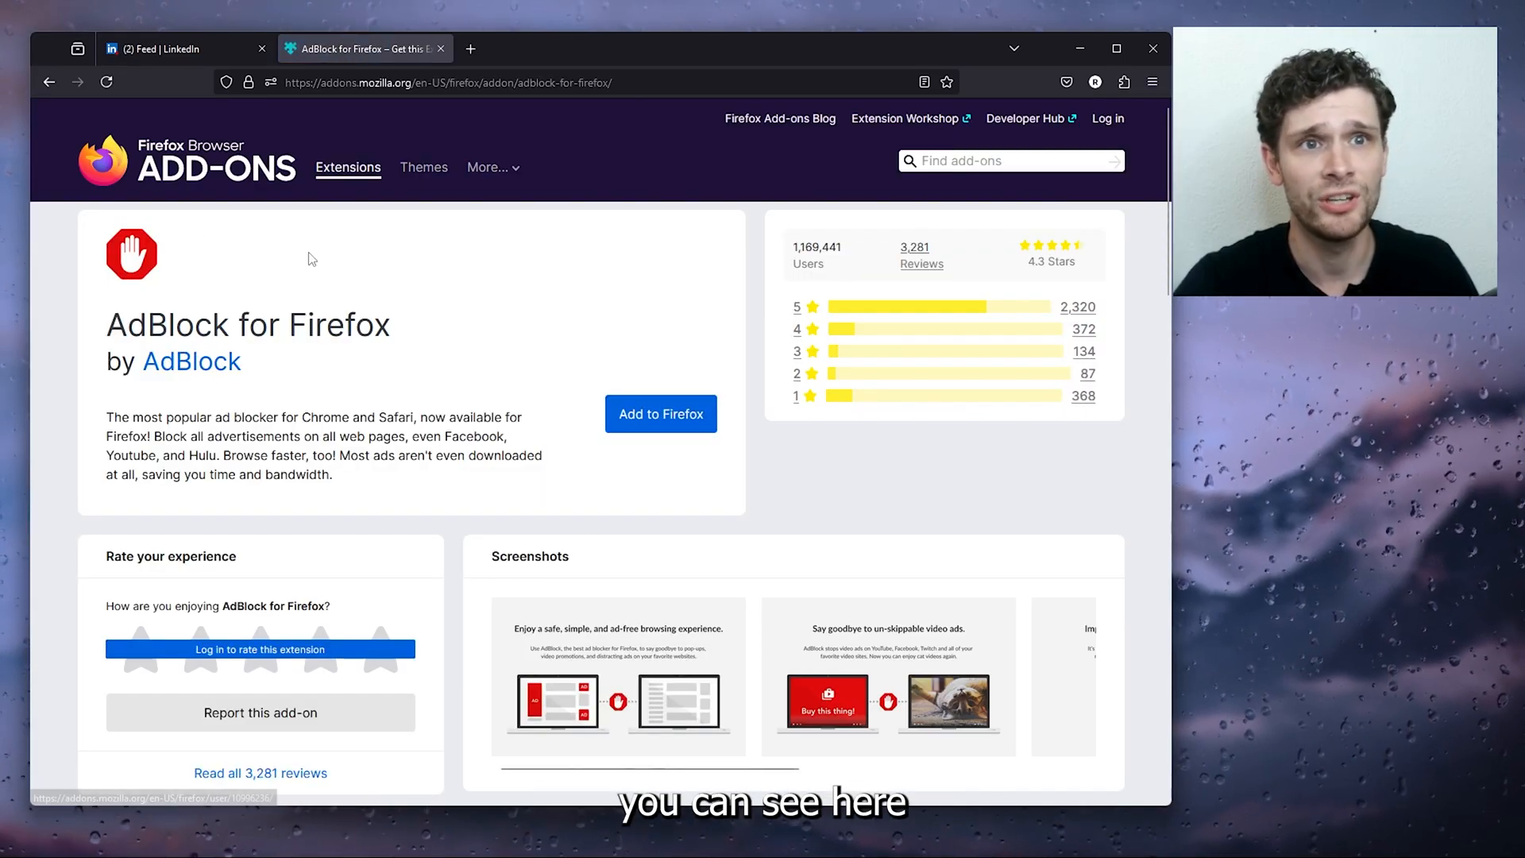
mouse_move(219, 204)
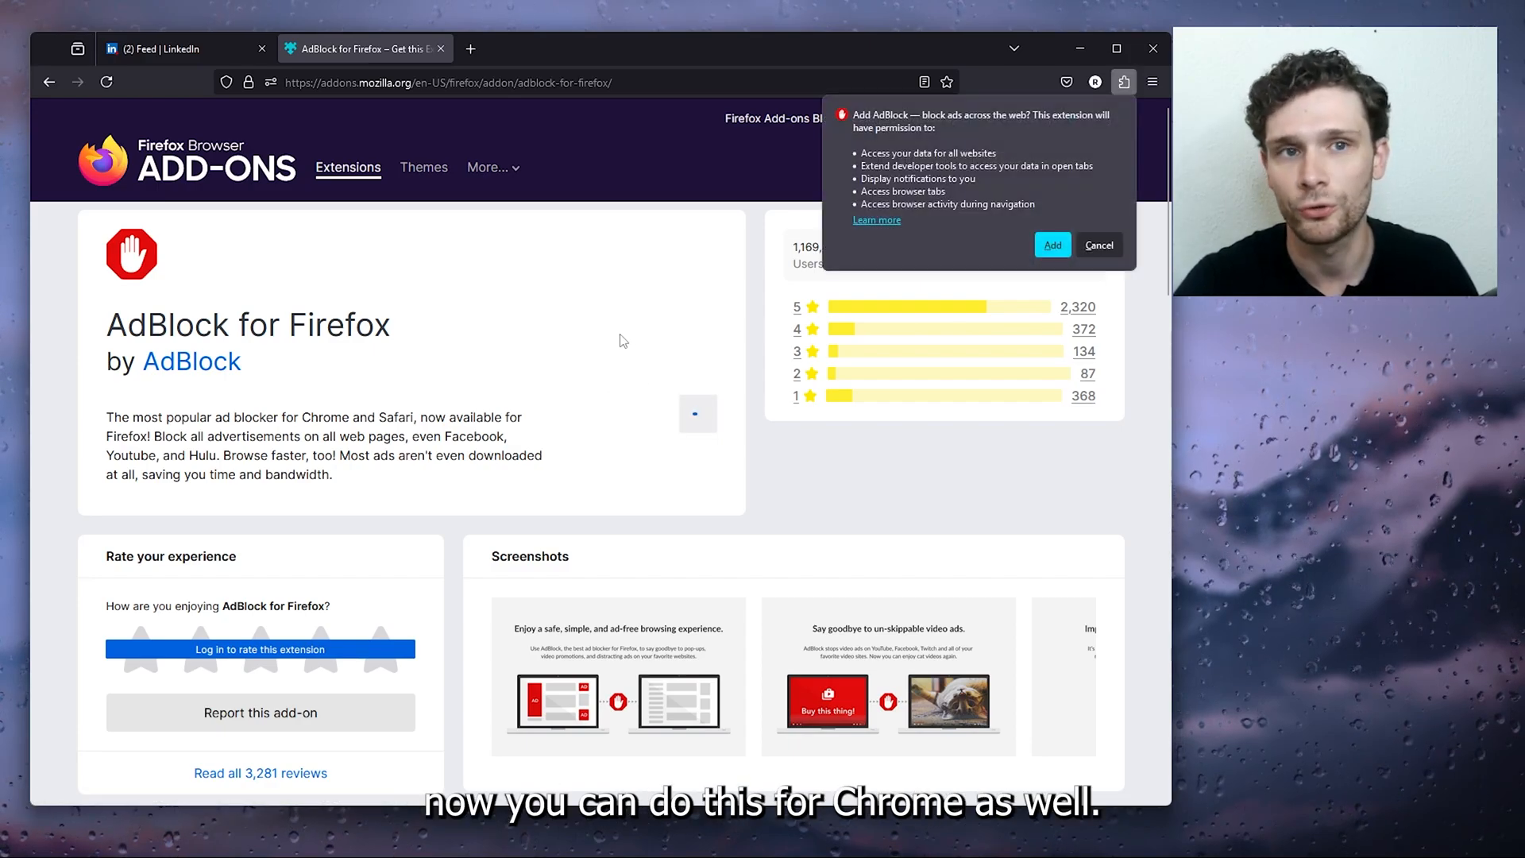
click(1052, 244)
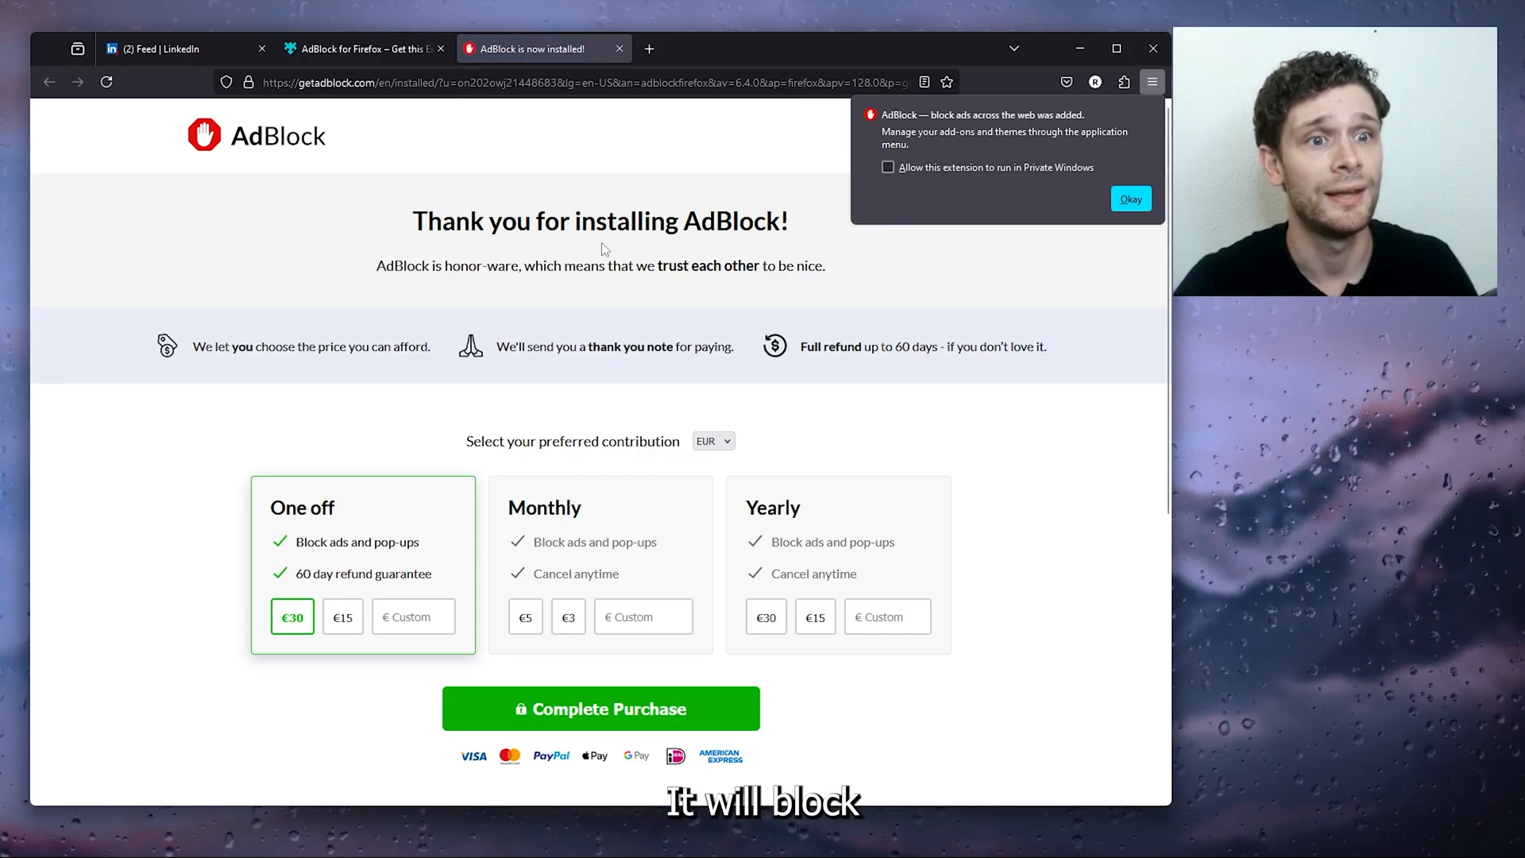
click(185, 48)
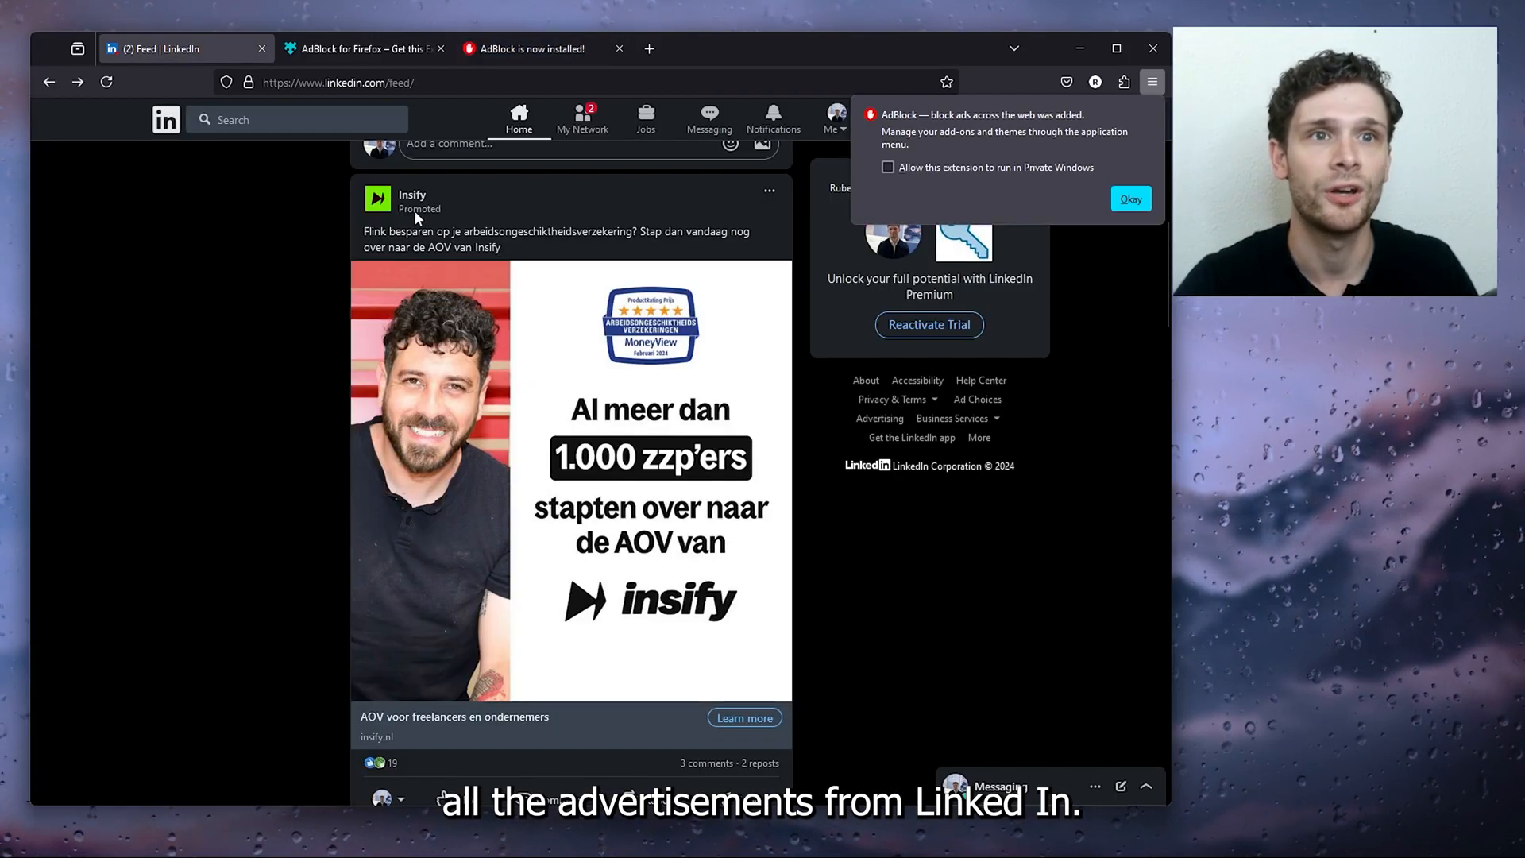
click(108, 81)
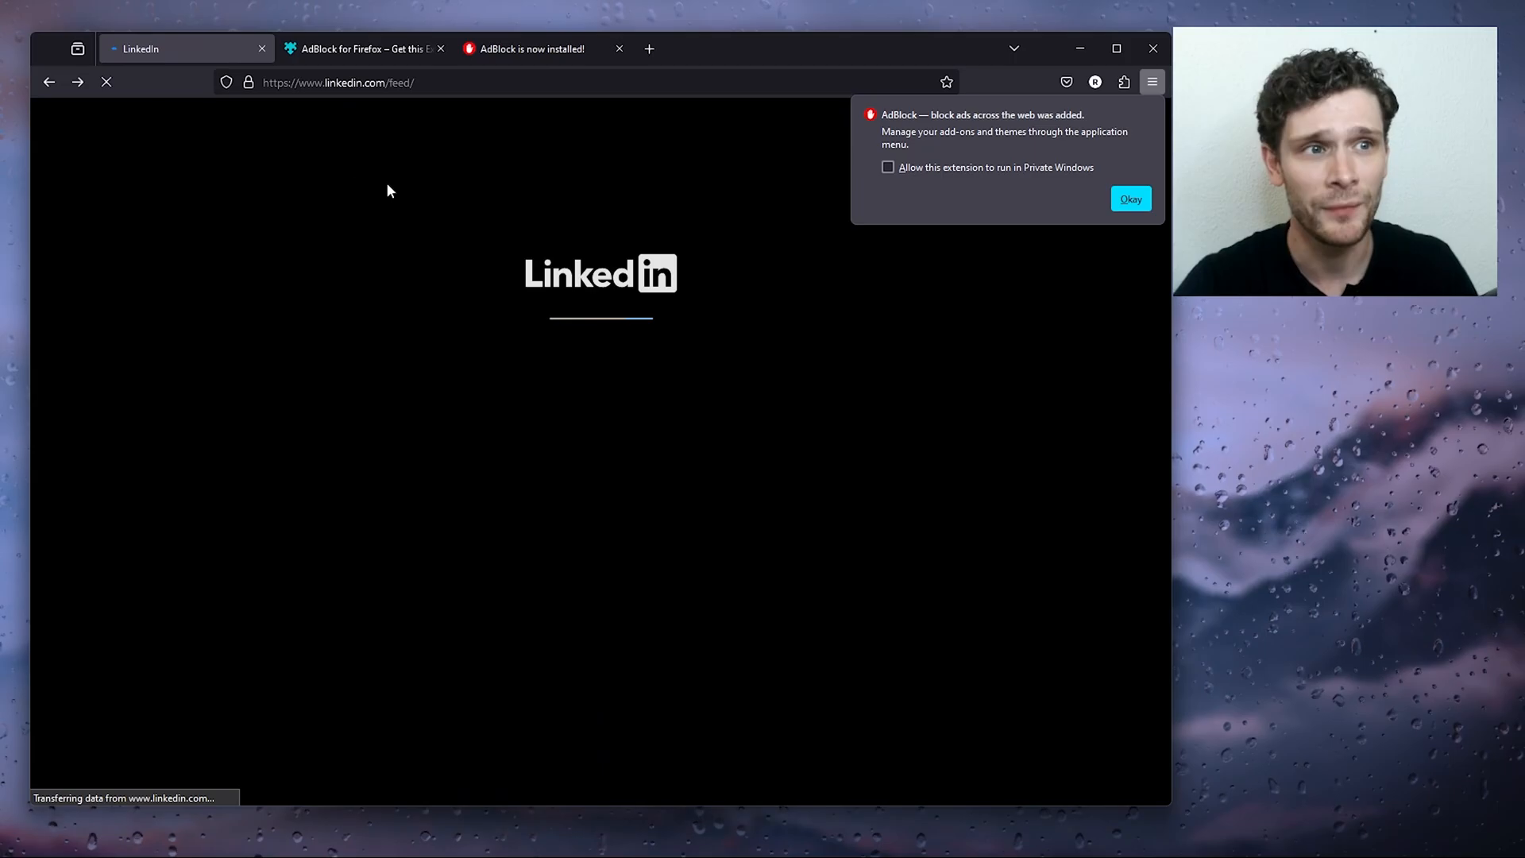